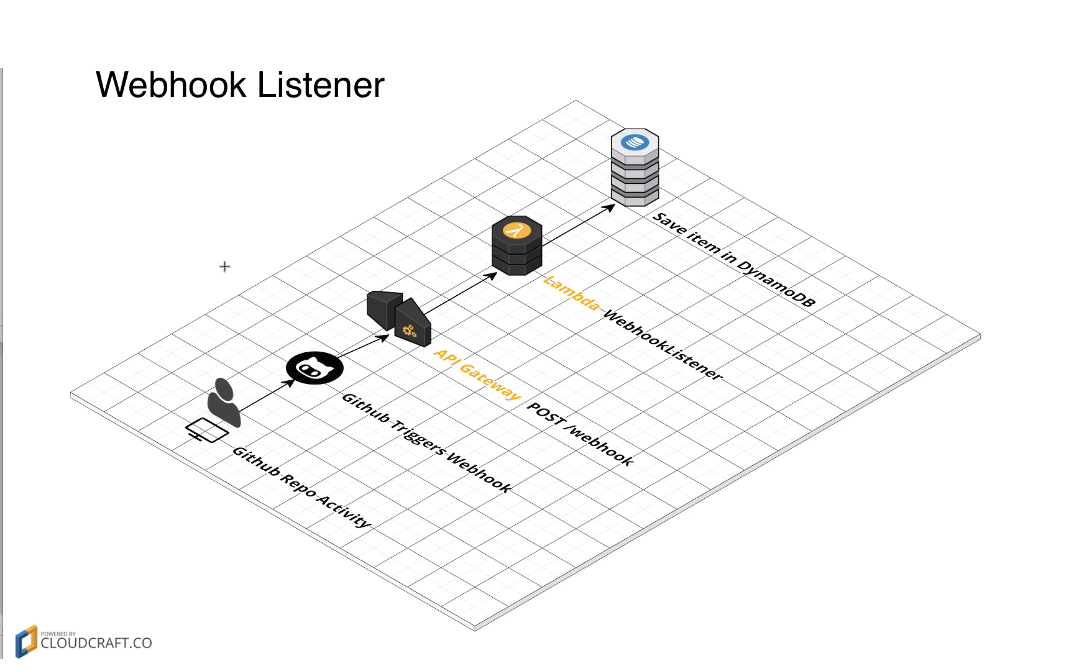
mouse_move(176, 357)
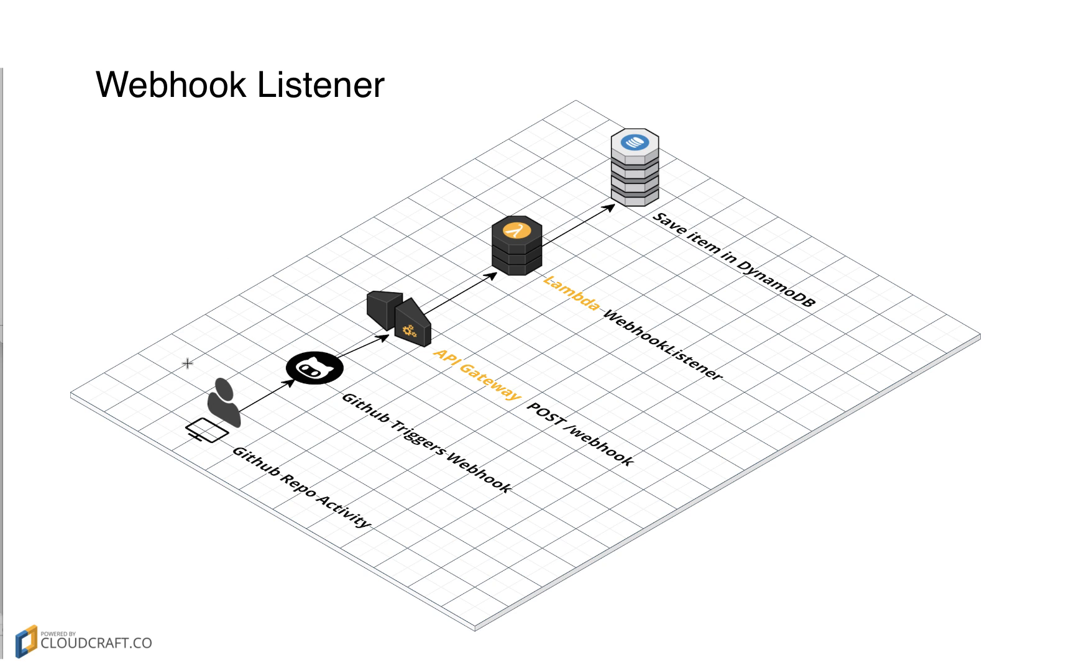
mouse_move(409, 558)
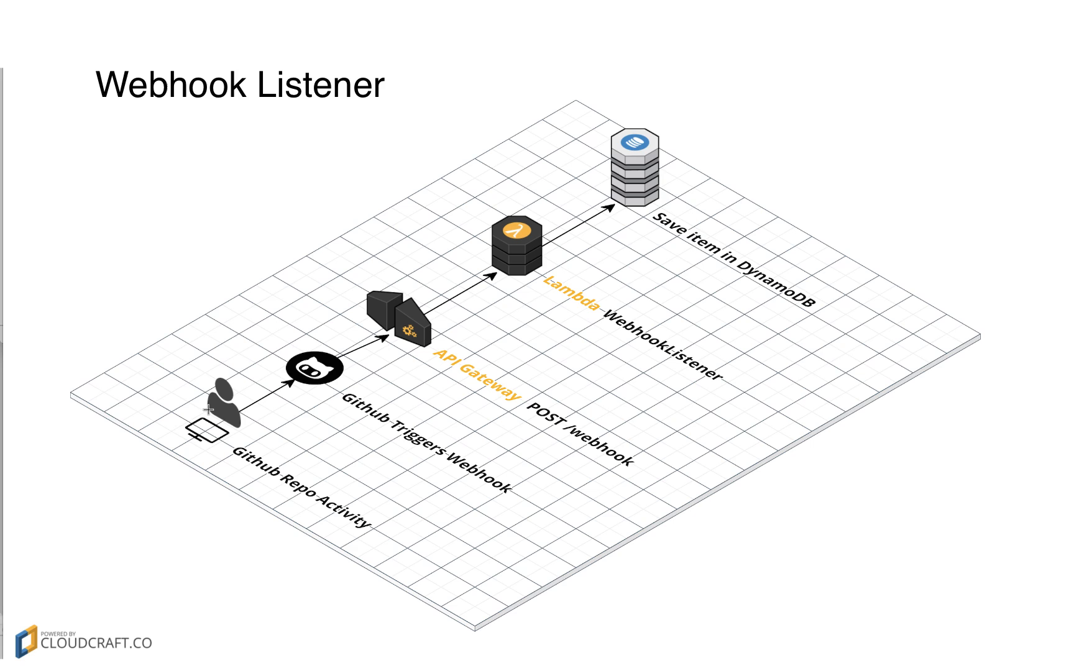
mouse_move(298, 343)
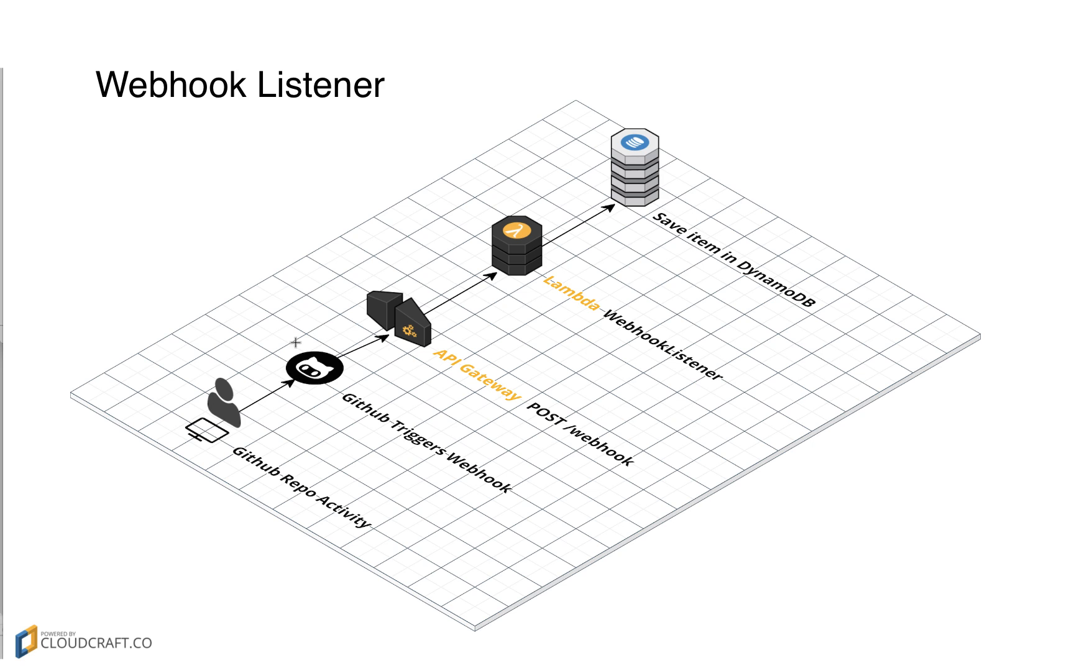
mouse_move(400, 414)
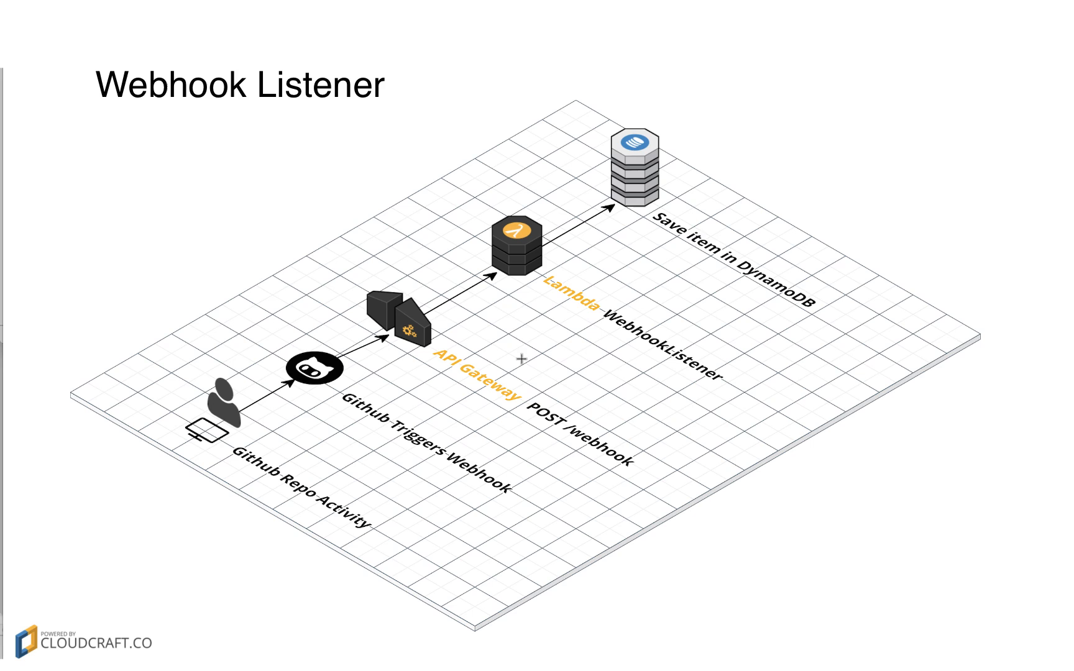
mouse_move(540, 235)
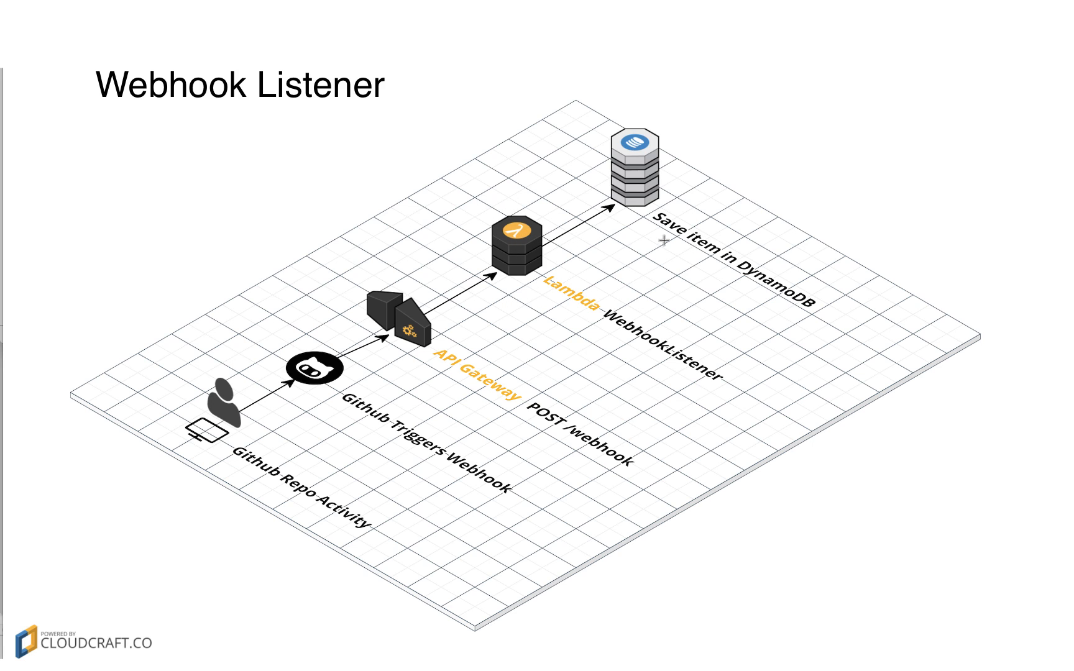
mouse_move(660, 287)
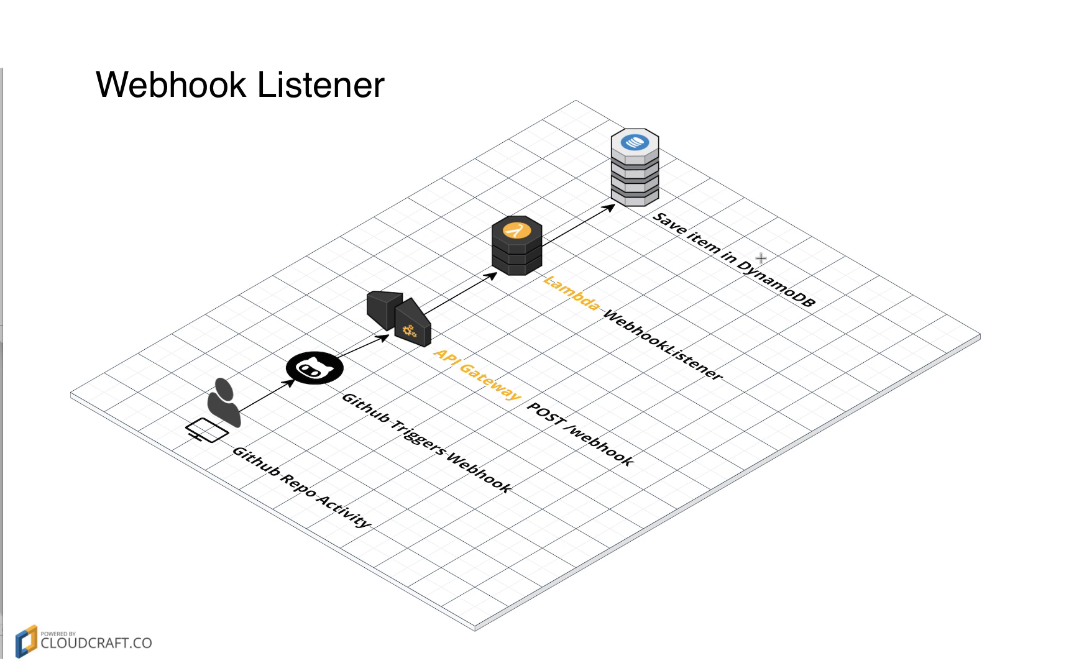
mouse_move(322, 472)
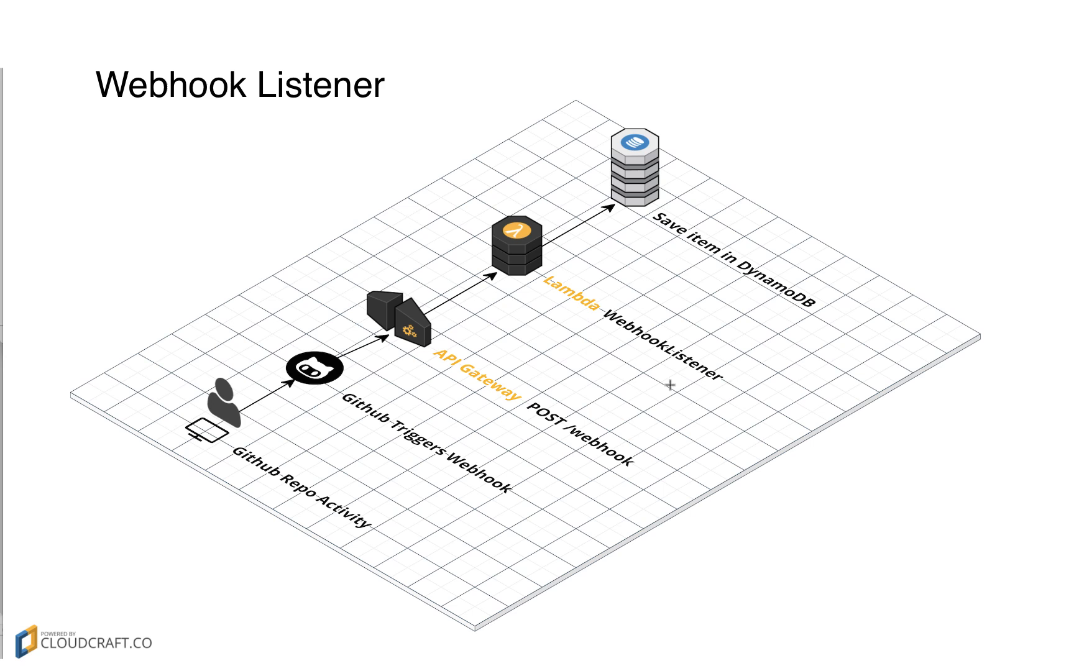
mouse_move(493, 250)
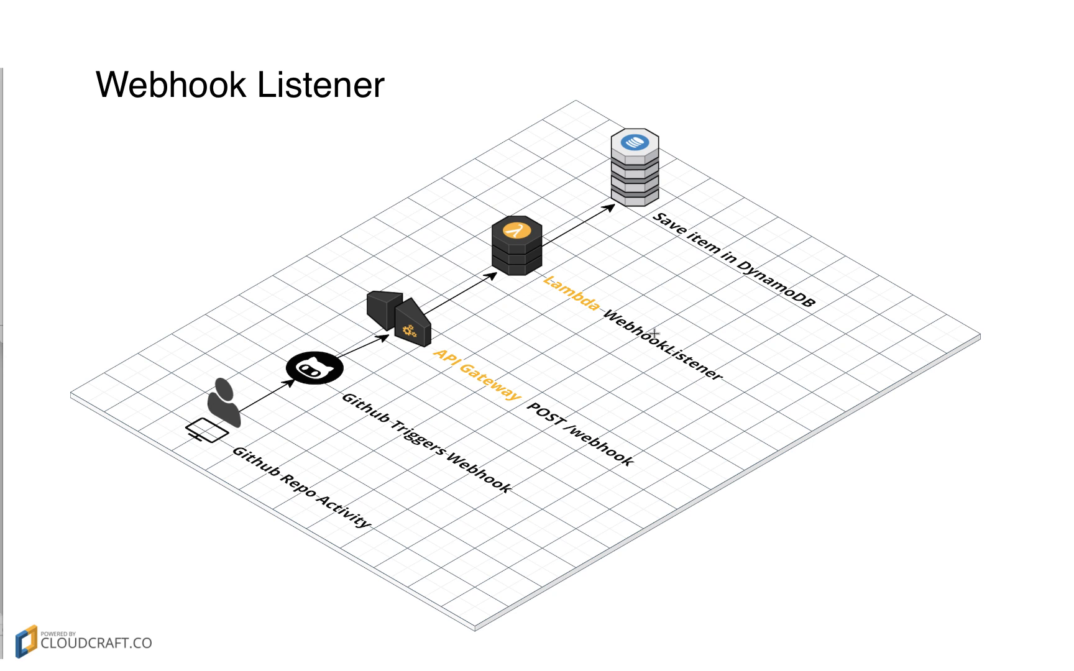
mouse_move(675, 197)
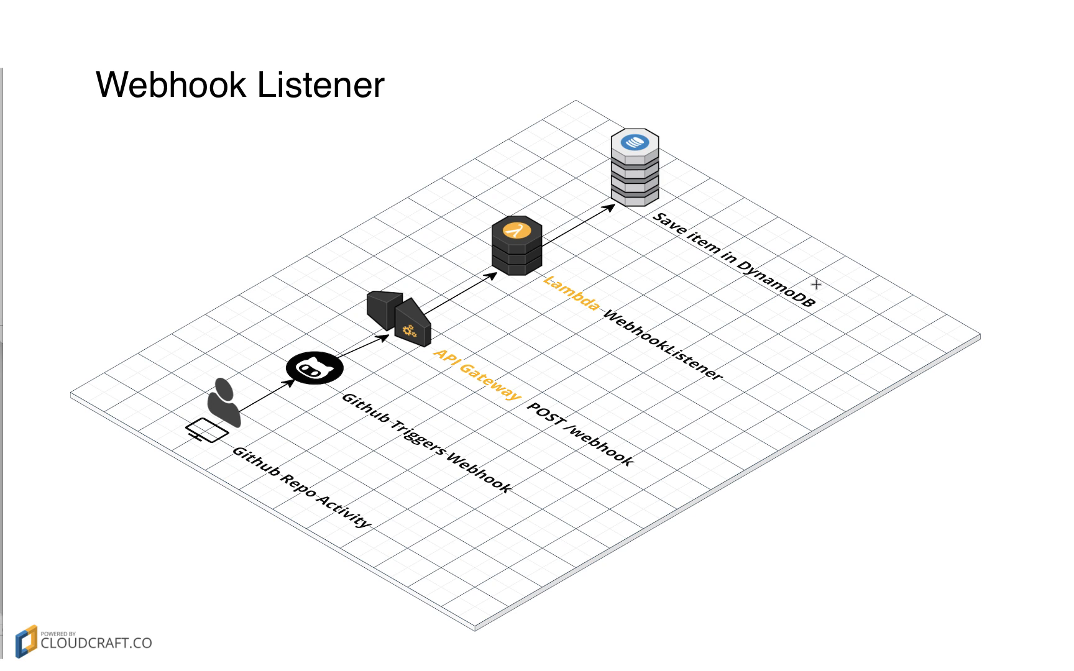
mouse_move(736, 241)
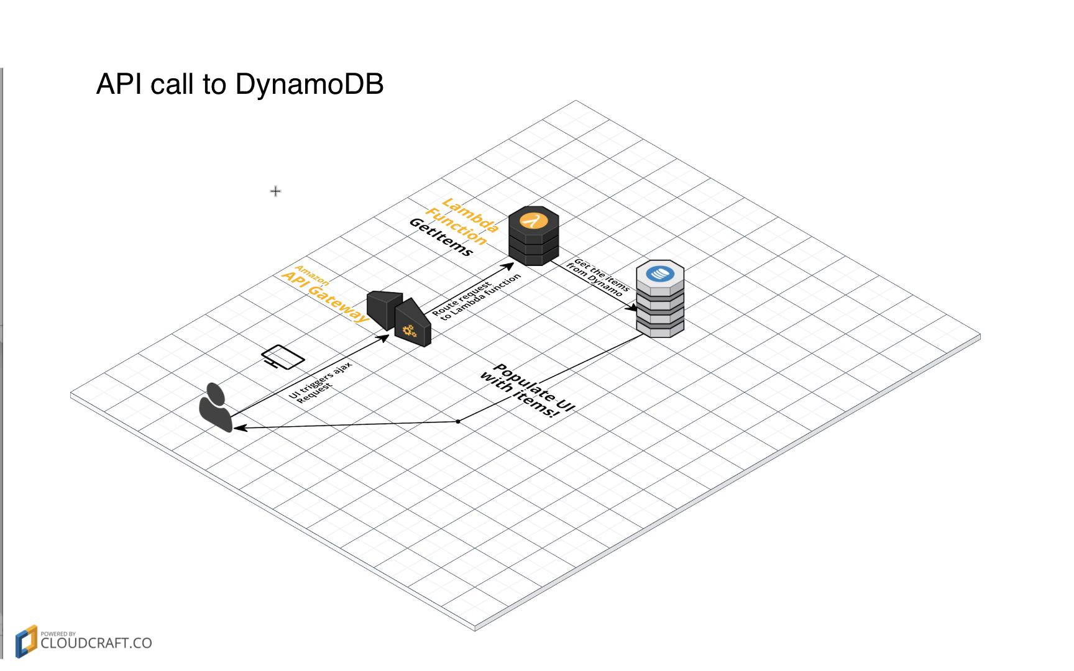
mouse_move(274, 213)
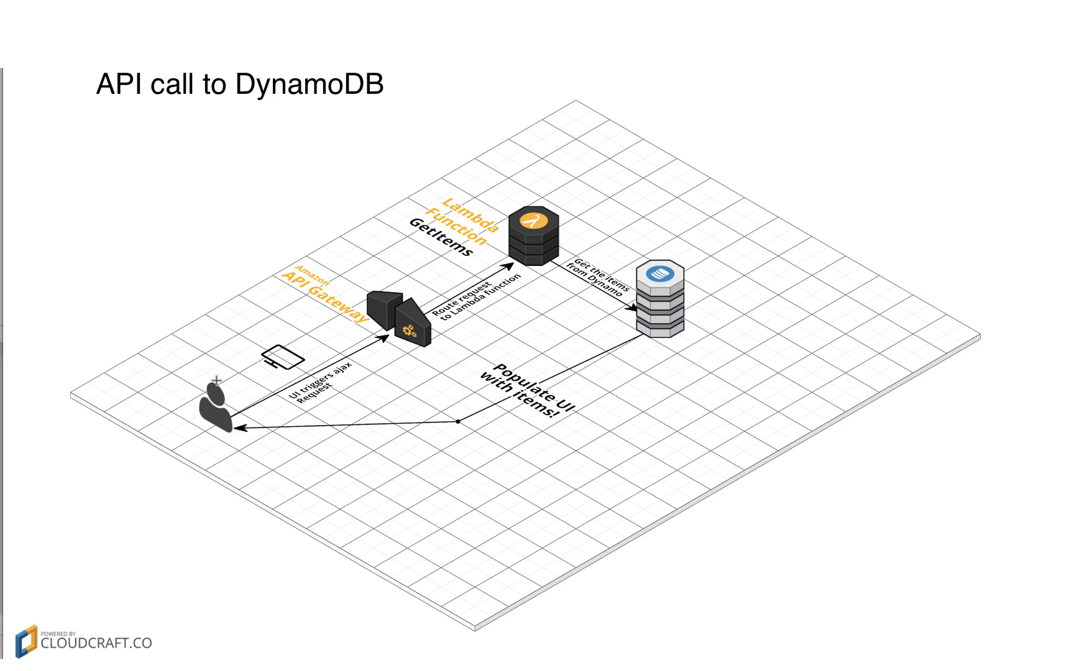
mouse_move(346, 373)
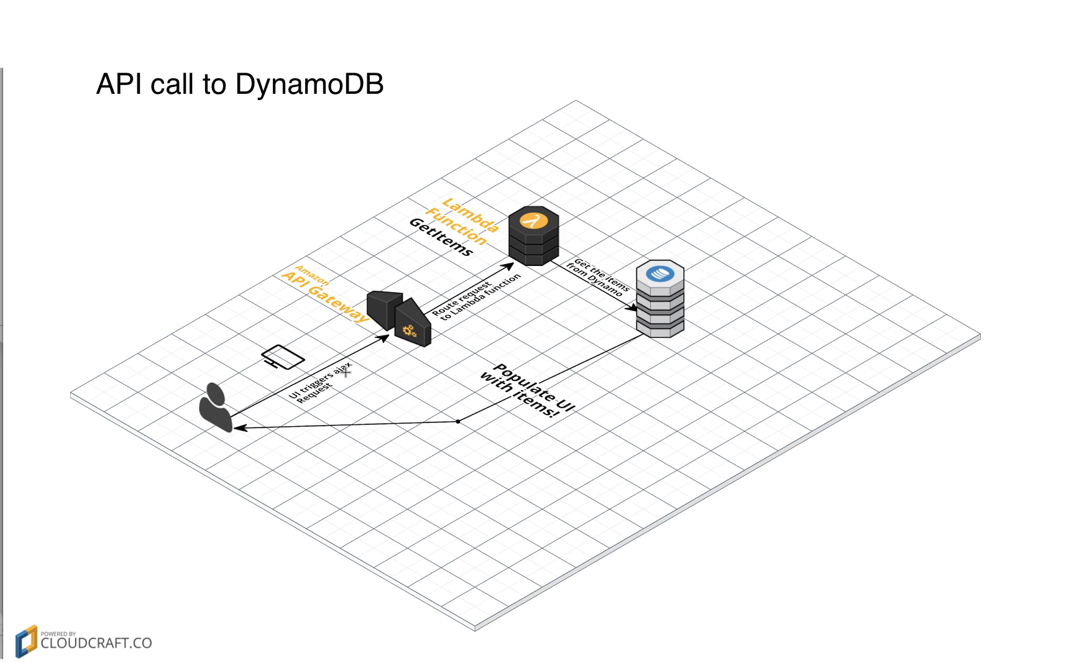
mouse_move(351, 400)
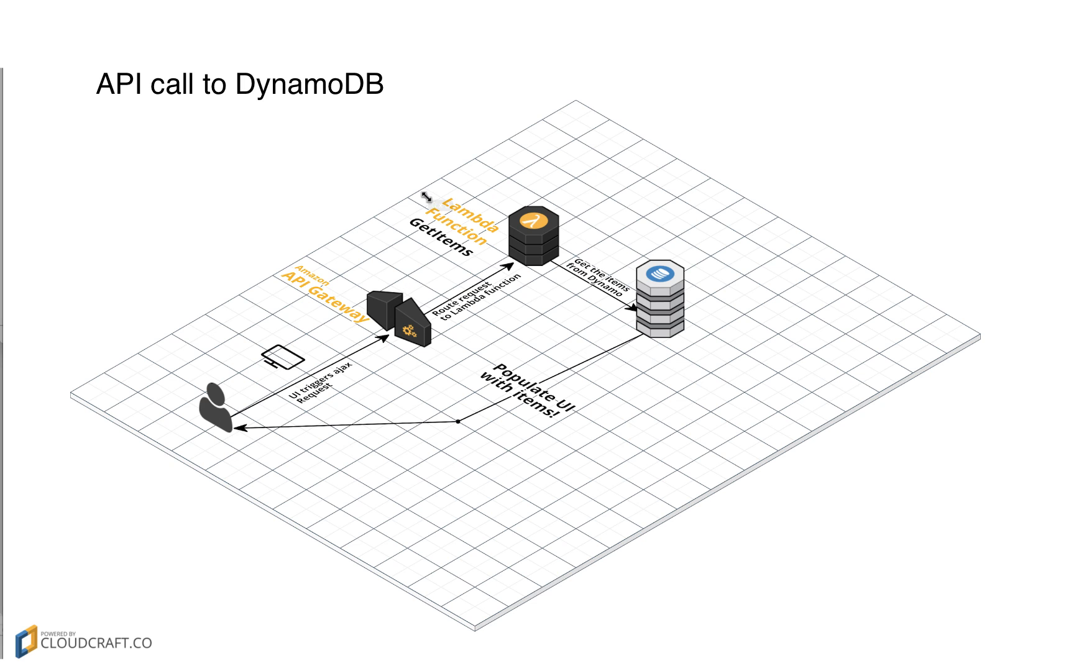
mouse_move(602, 267)
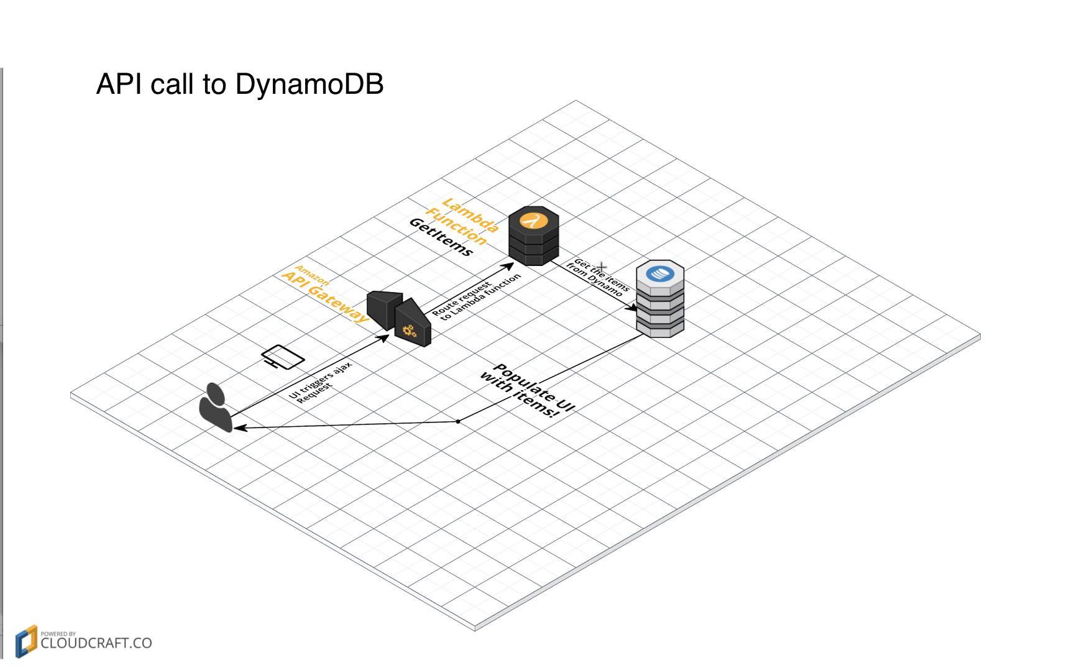
left_click(662, 298)
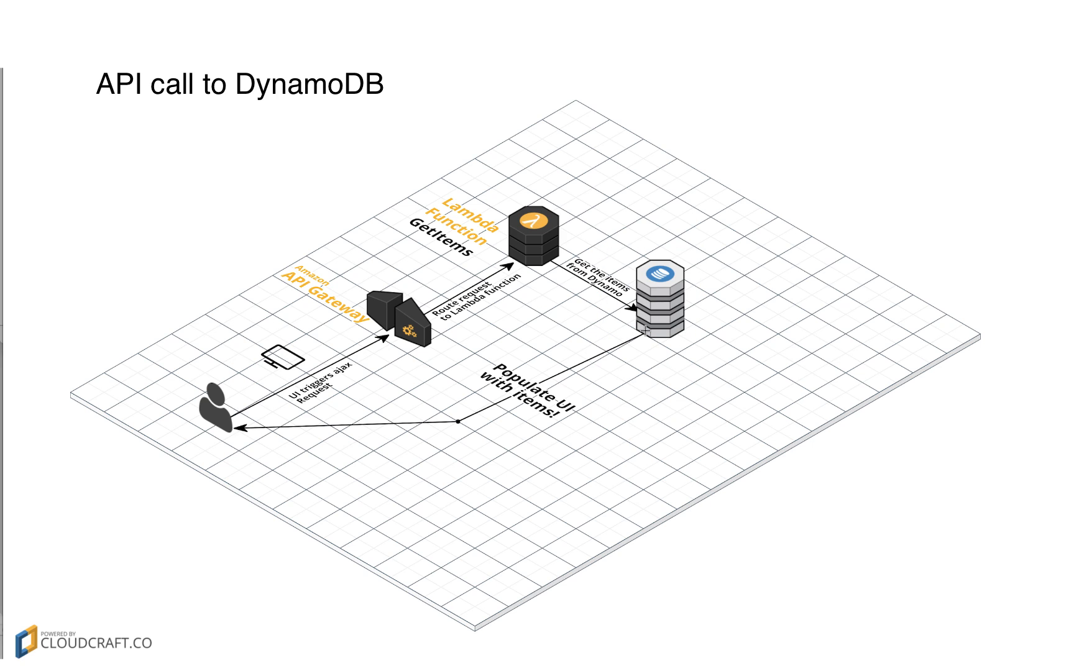
mouse_move(228, 402)
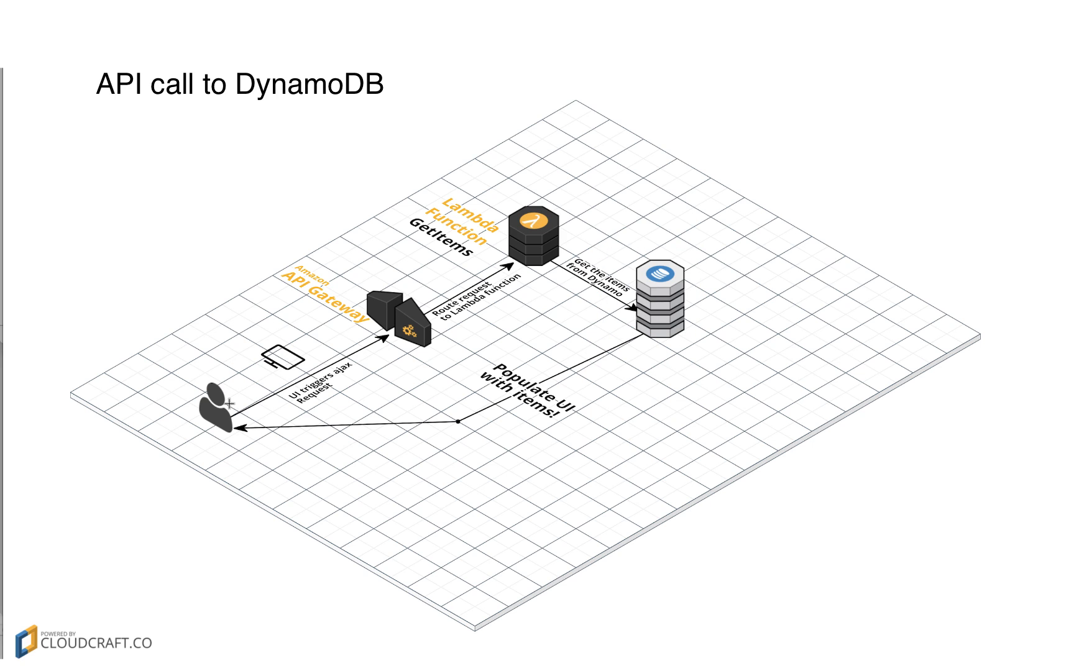
mouse_move(255, 426)
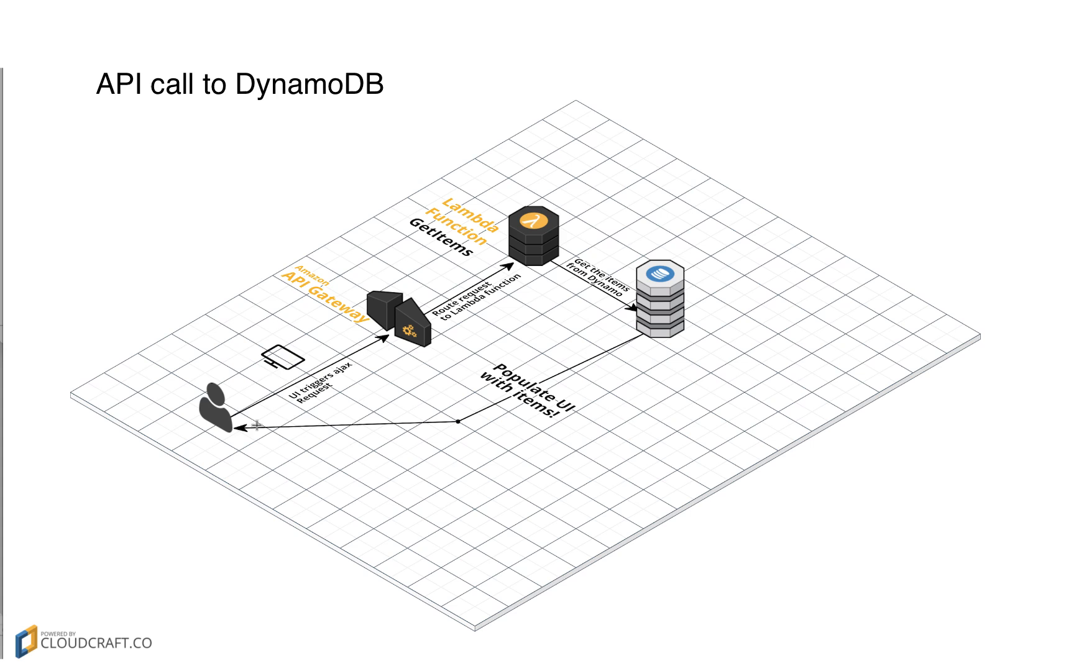
mouse_move(322, 435)
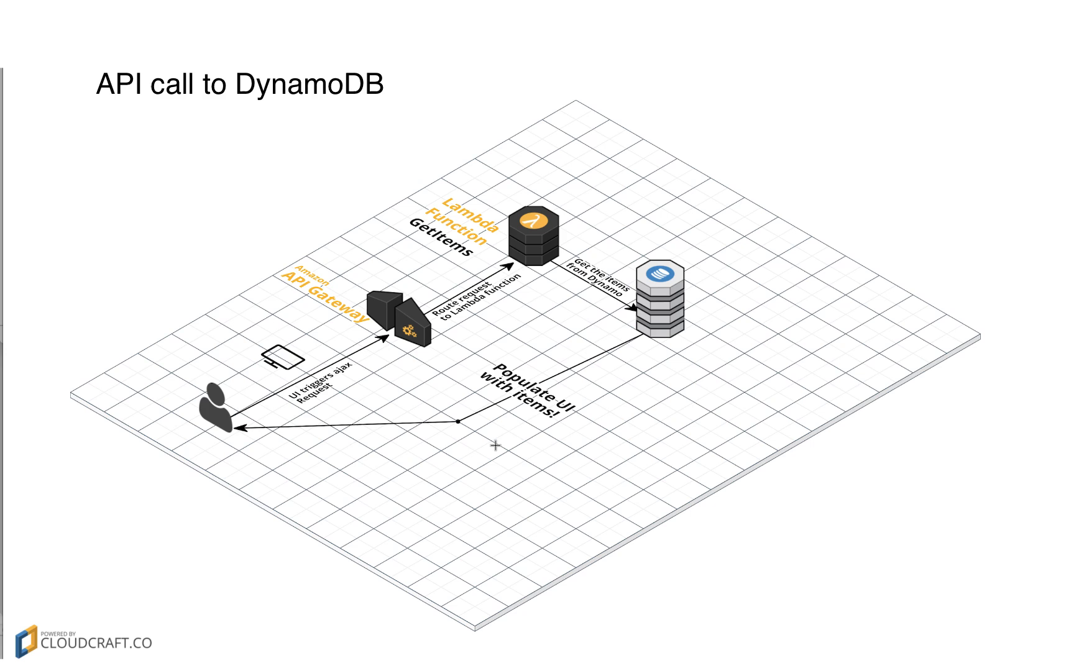
mouse_move(489, 319)
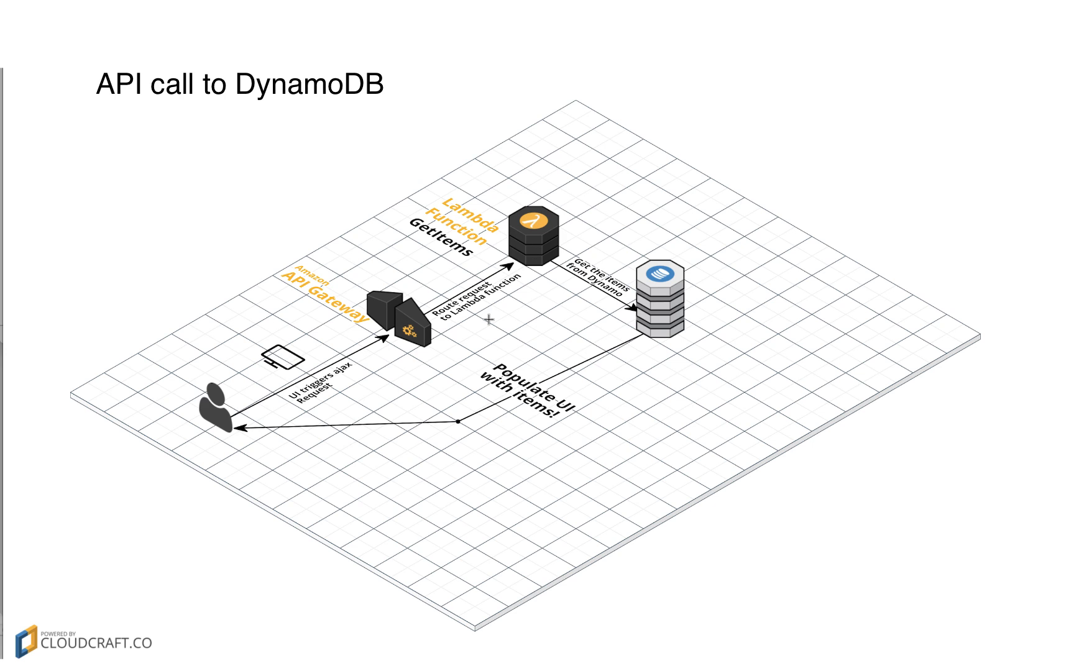
mouse_move(720, 330)
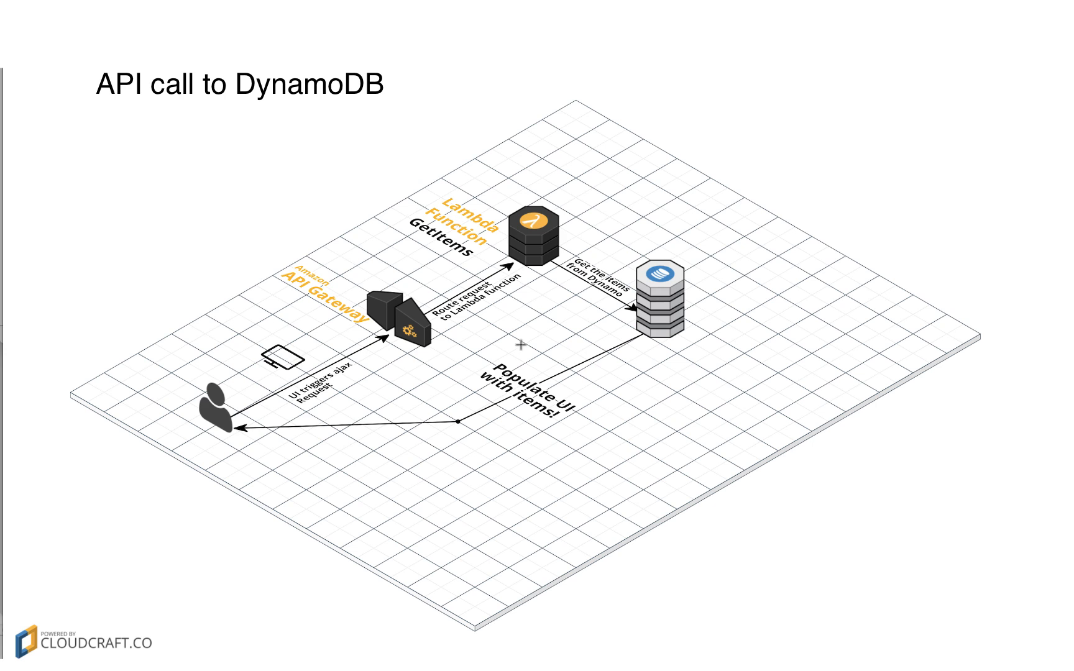
mouse_move(306, 372)
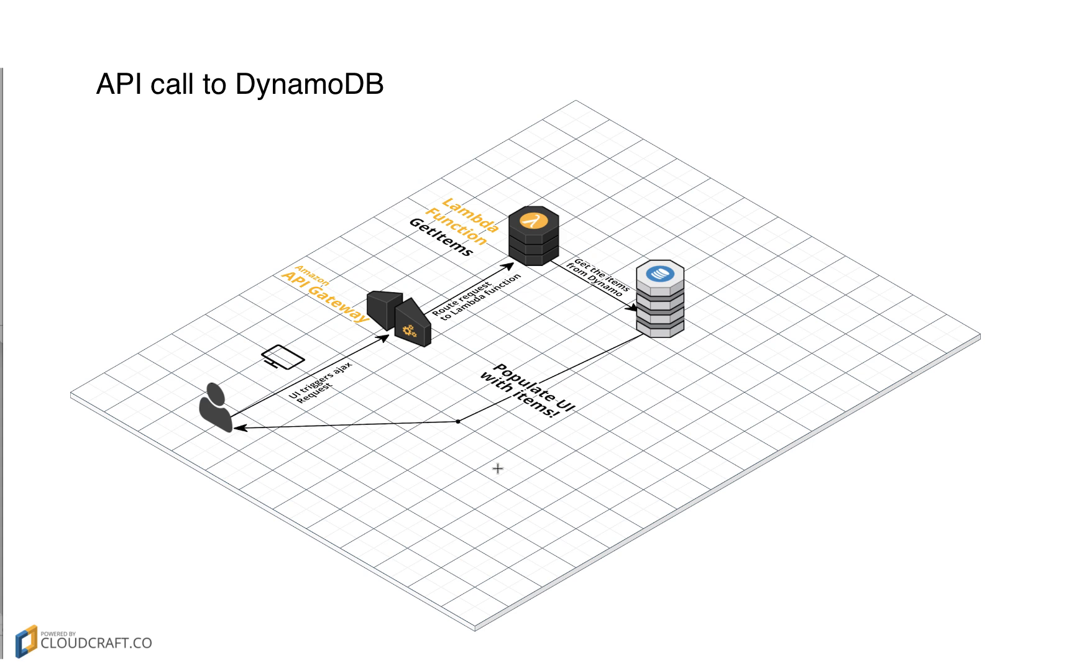
mouse_move(688, 251)
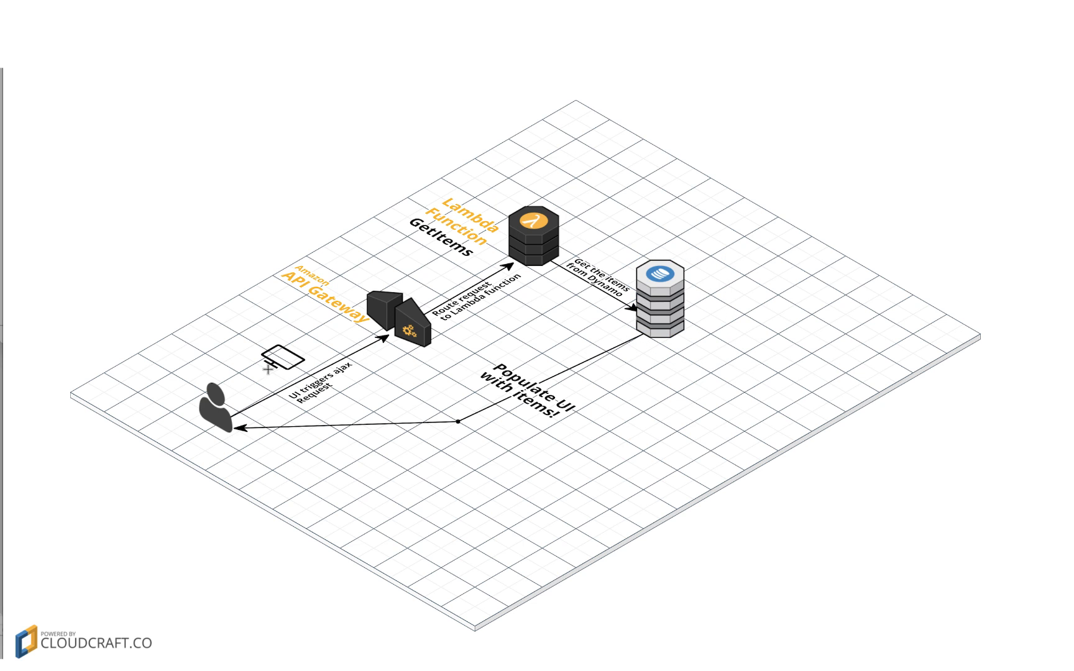
left_click_drag(269, 368, 369, 455)
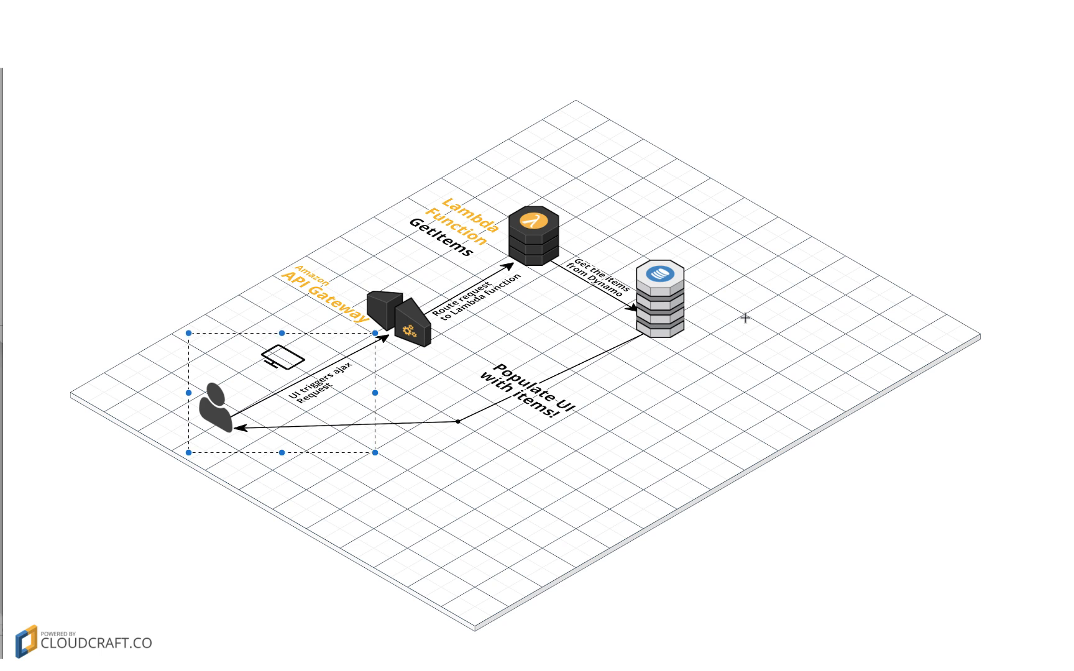
left_click(661, 301)
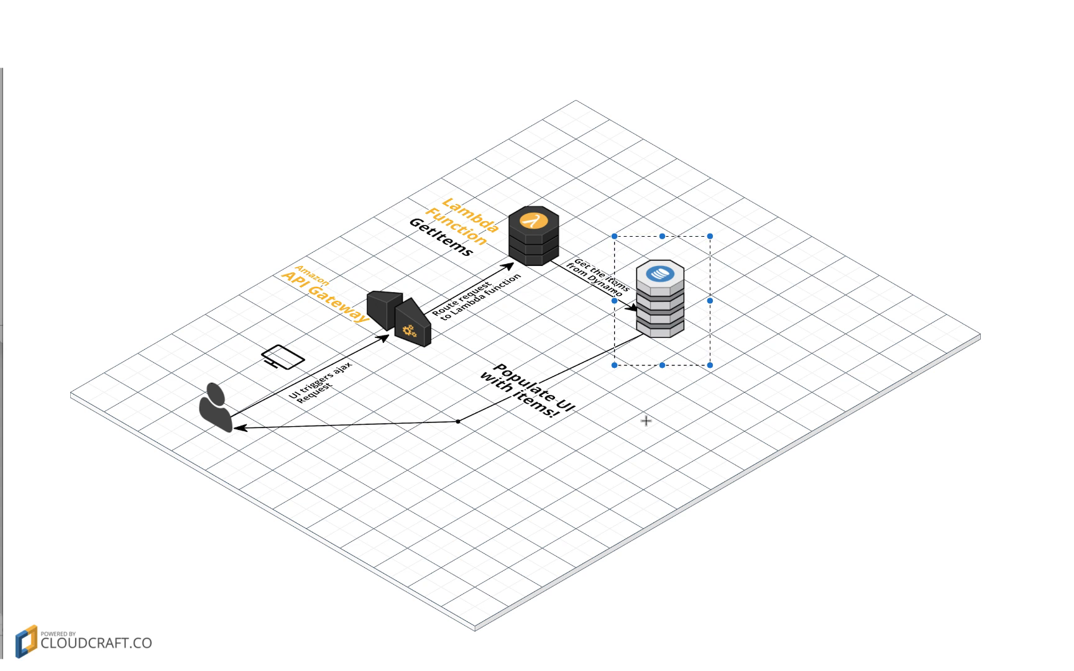
mouse_move(635, 165)
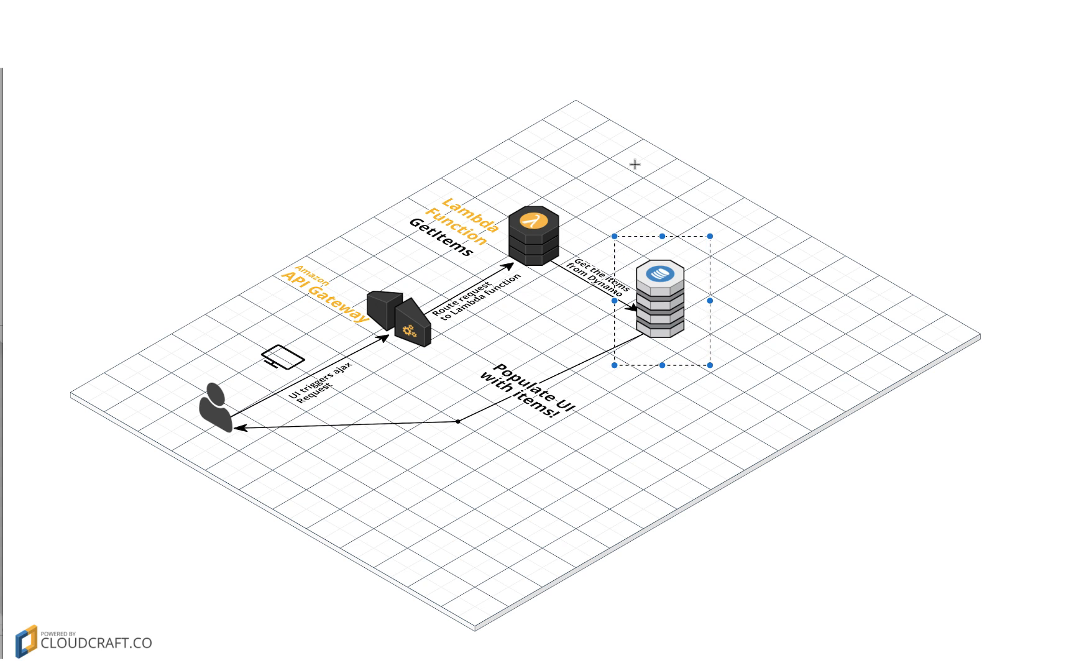